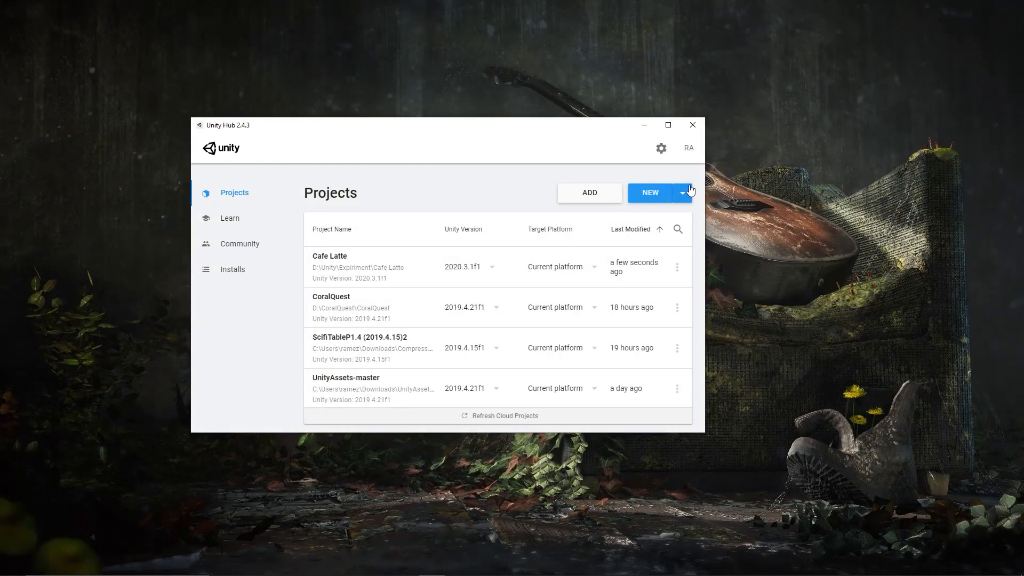
Start a new High Definition RP template project named 'Cafe Latte Shader'.
click(650, 192)
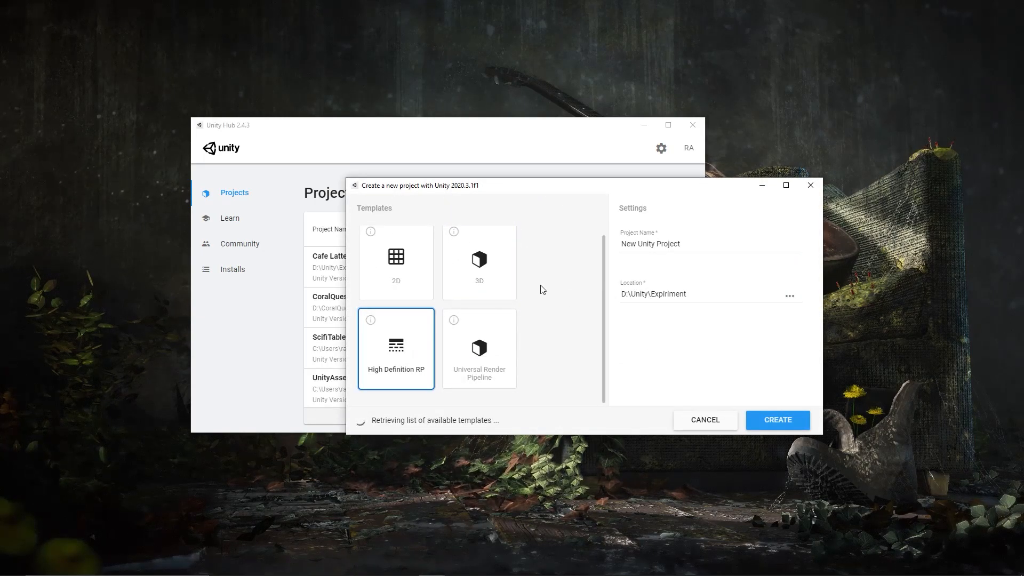
text(C)
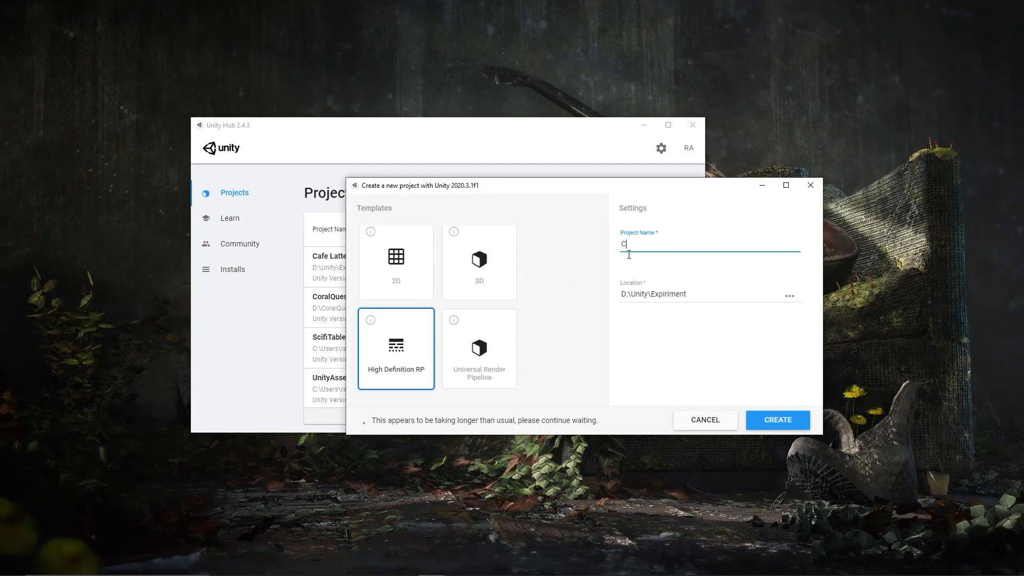
text(afe Latte Shad)
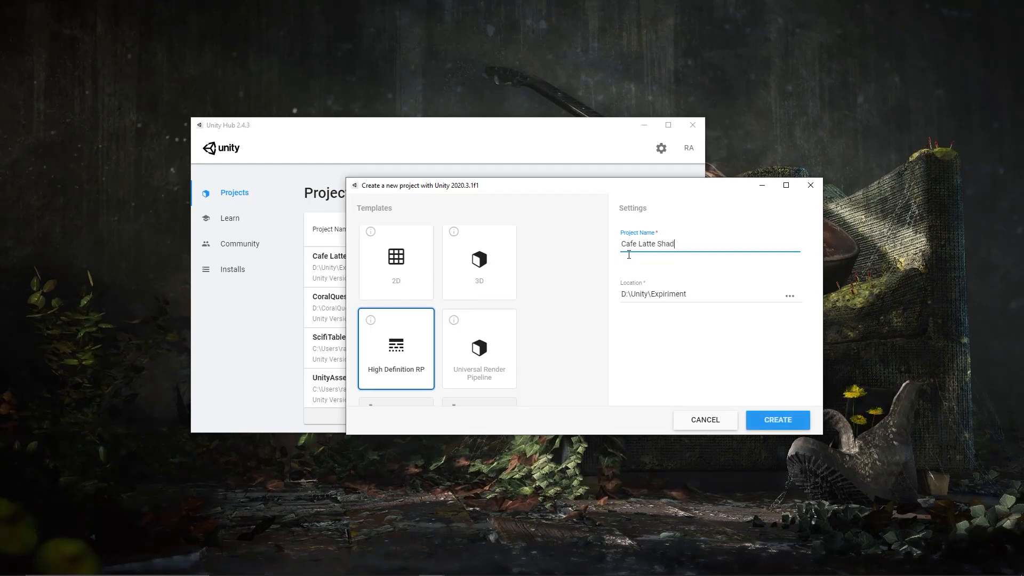
click(776, 420)
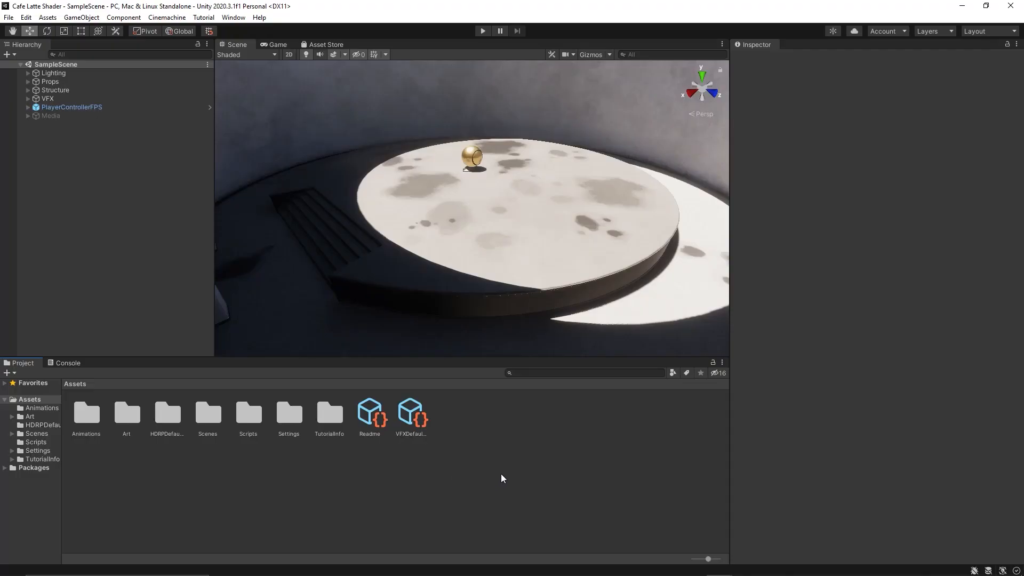
Create a Blank Shader Graph asset called CafeLateShader from the Assets panel.
right_click(503, 477)
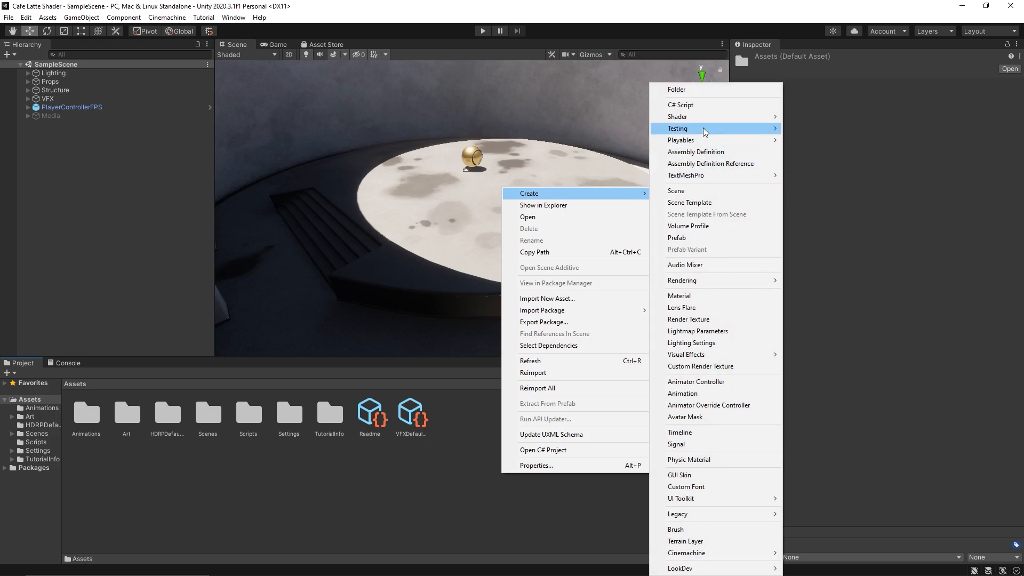
mouse_move(677, 116)
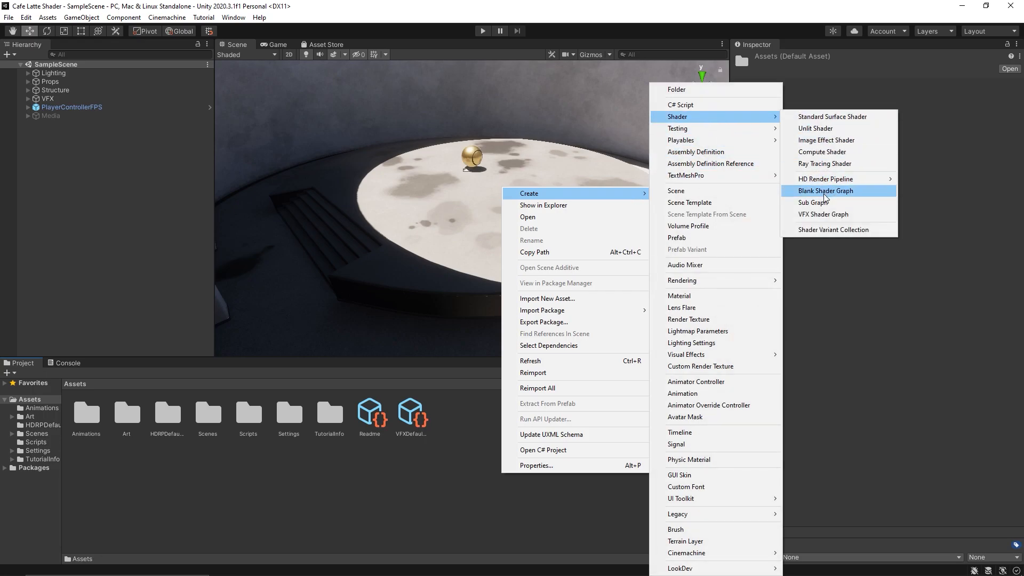
click(825, 191)
text(CafeLateShader)
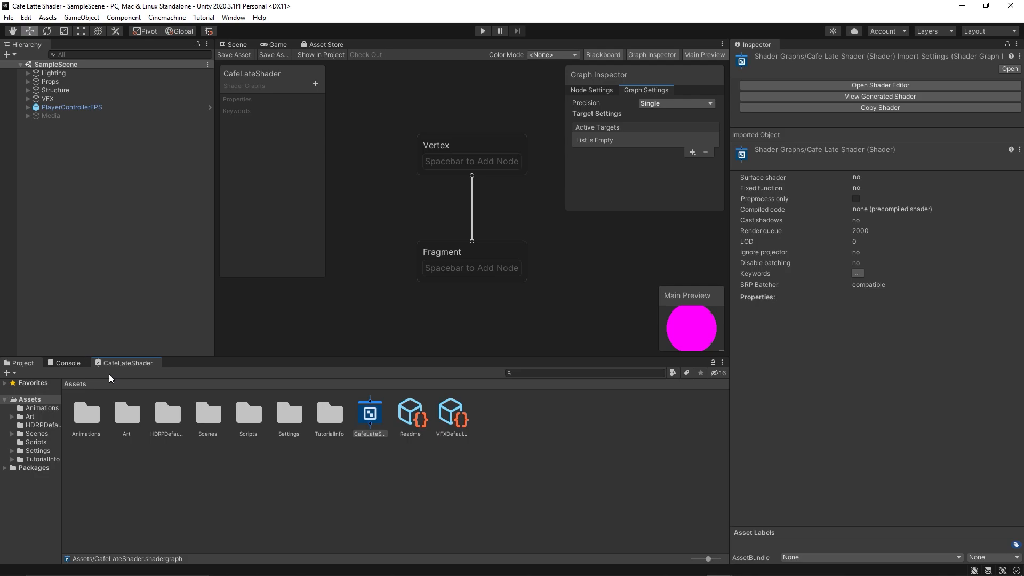
Dock the graph below the Scene view and add HDRP as its active target.
click(236, 44)
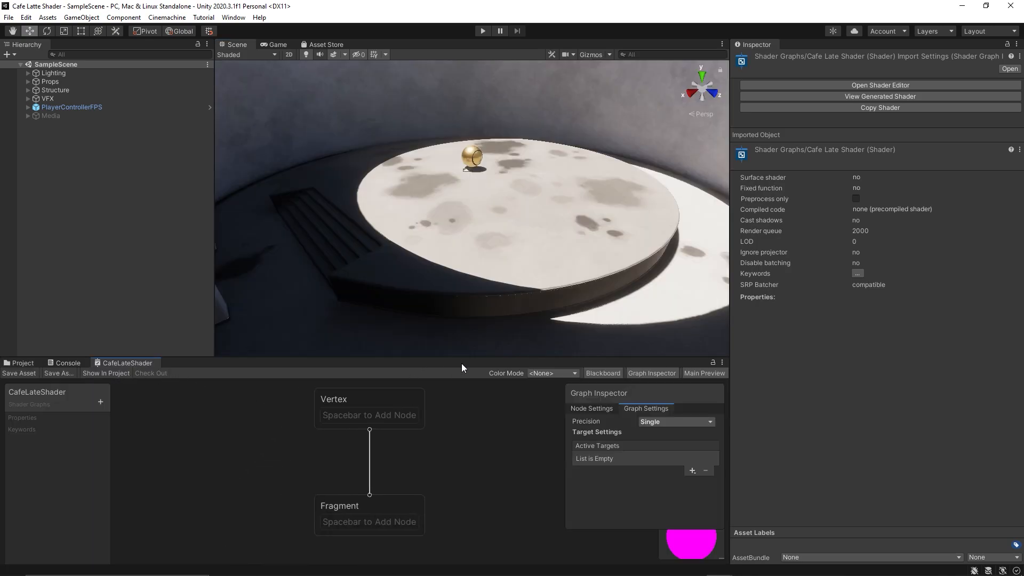
click(692, 470)
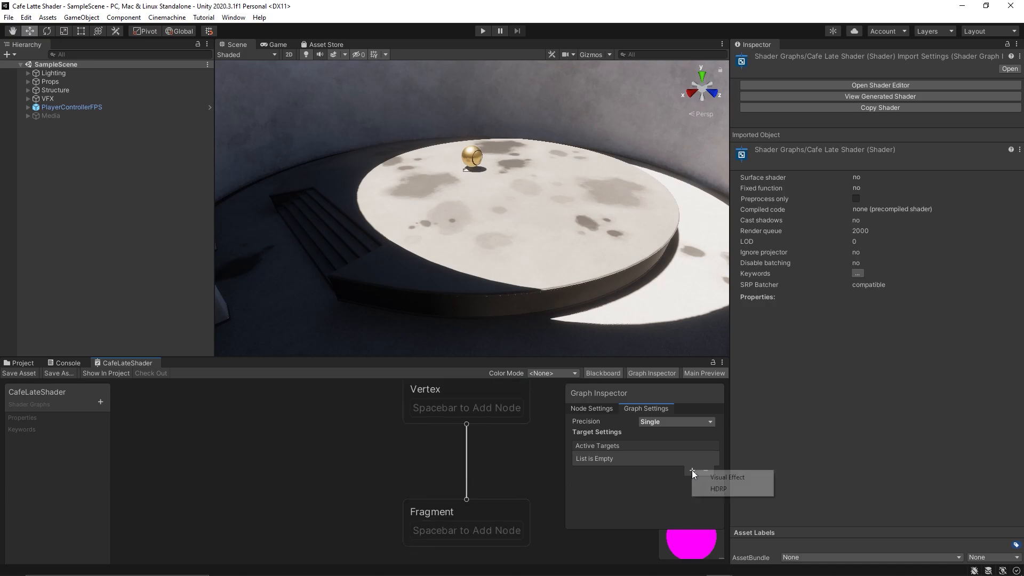
click(718, 489)
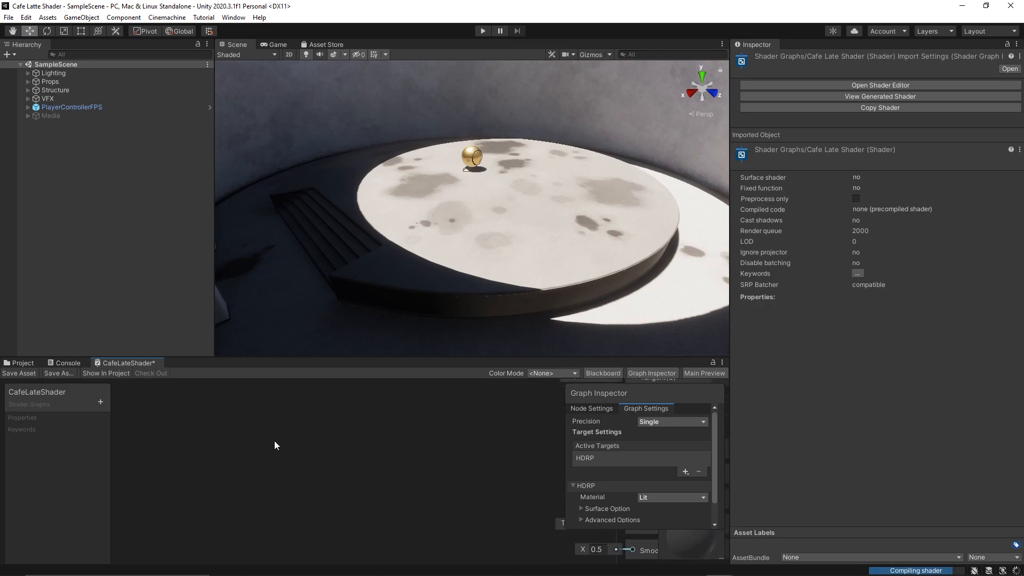
click(100, 401)
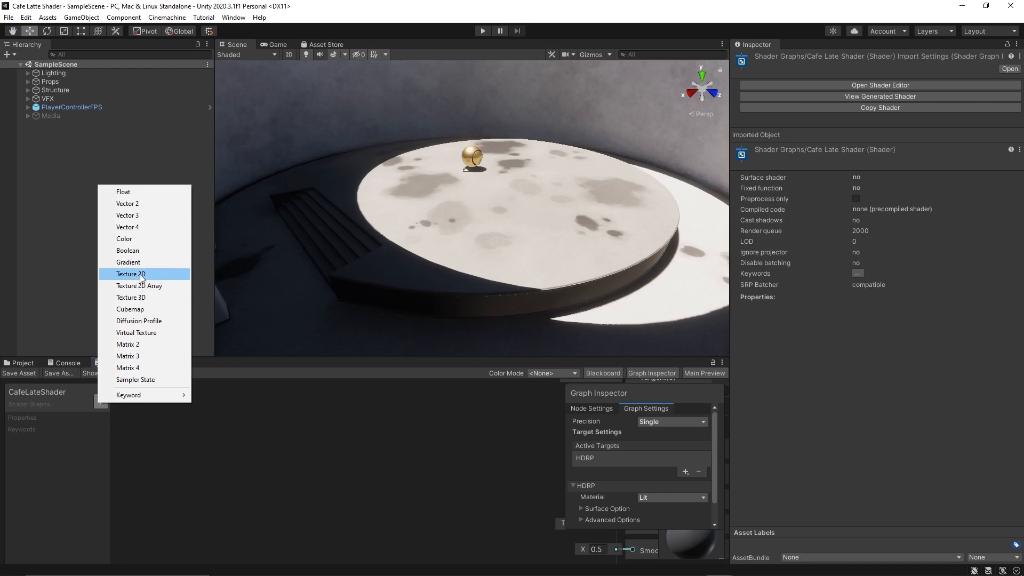
Add Coffee and Water Texture 2D properties with default textures, sampling Water.
text(Coffee)
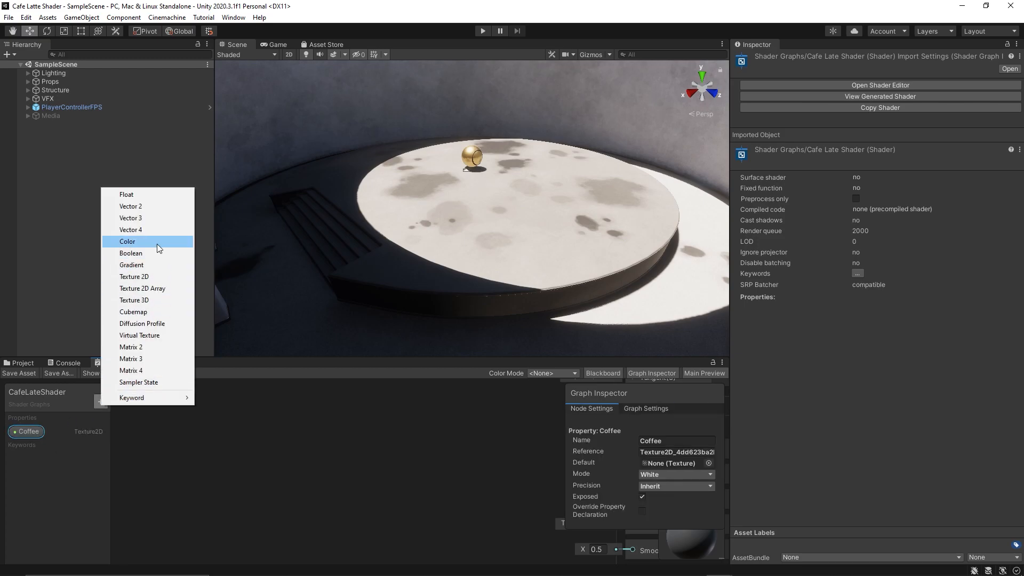
click(134, 276)
text(Water)
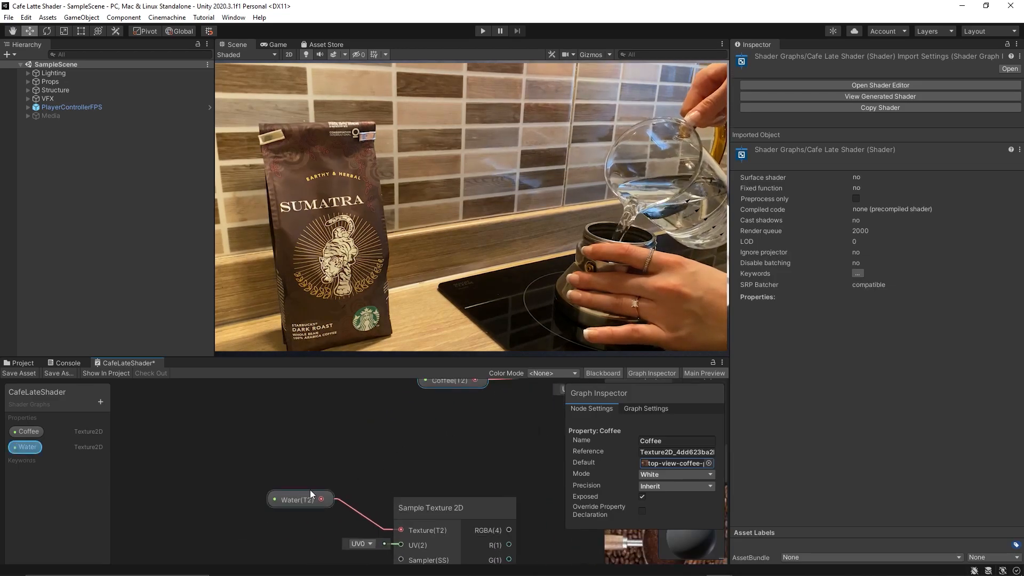
click(300, 499)
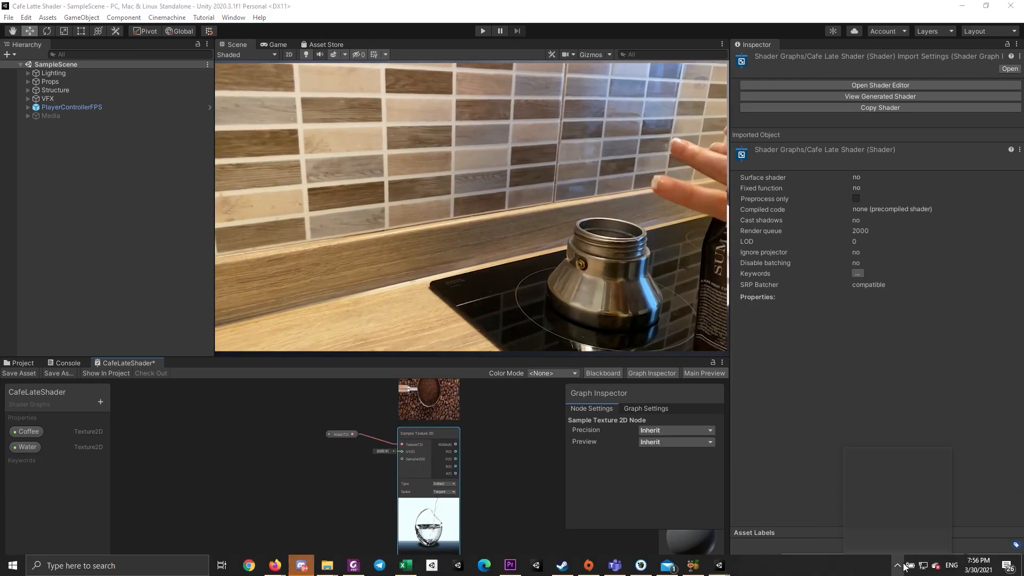
click(897, 566)
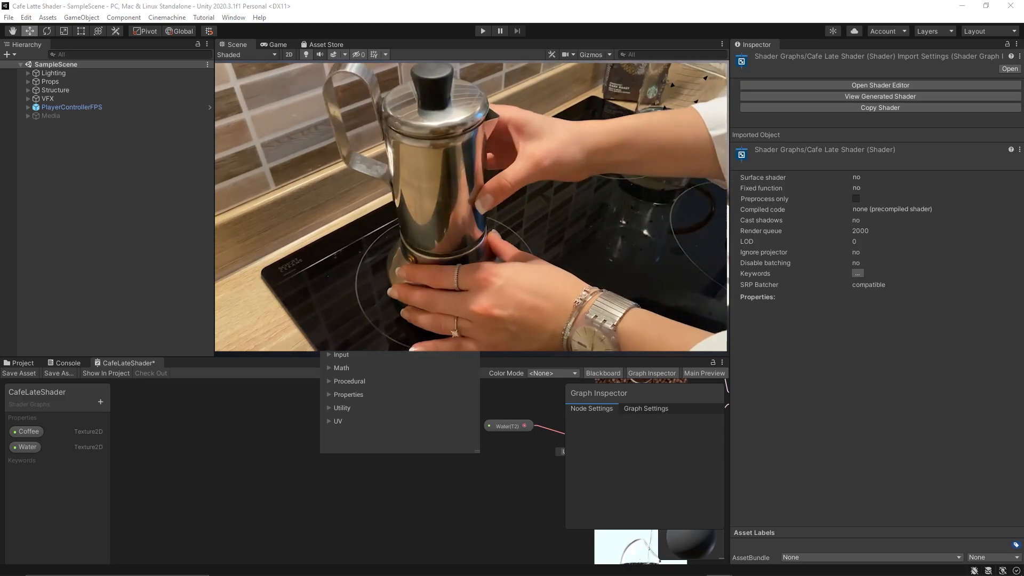
Add an Input > Time node and a Float property named HeatAmount.
click(341, 355)
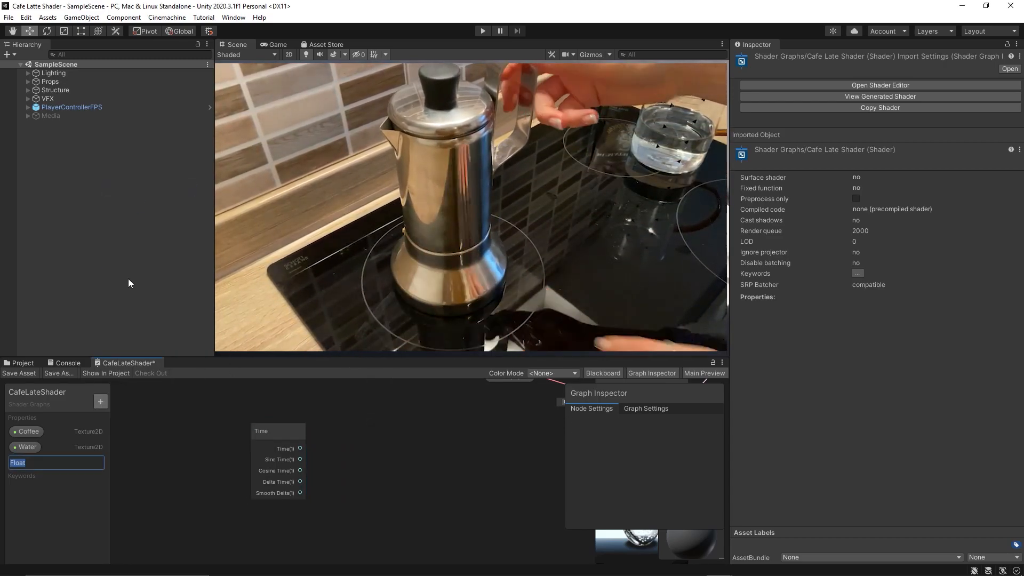
text(HeatAmount)
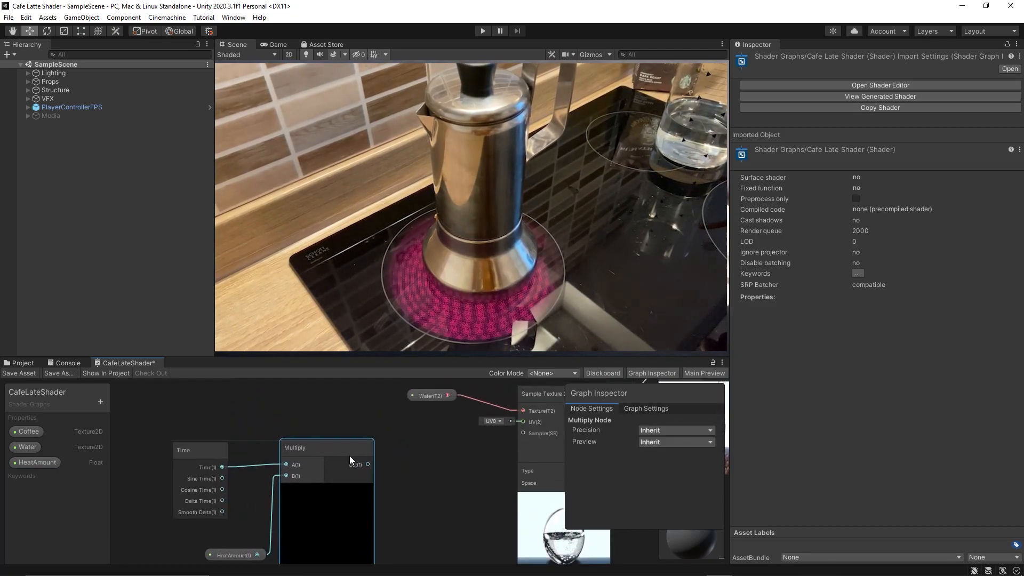
Add another node, then raise HeatAmount's Default value, ending at 30.
right_click(327, 457)
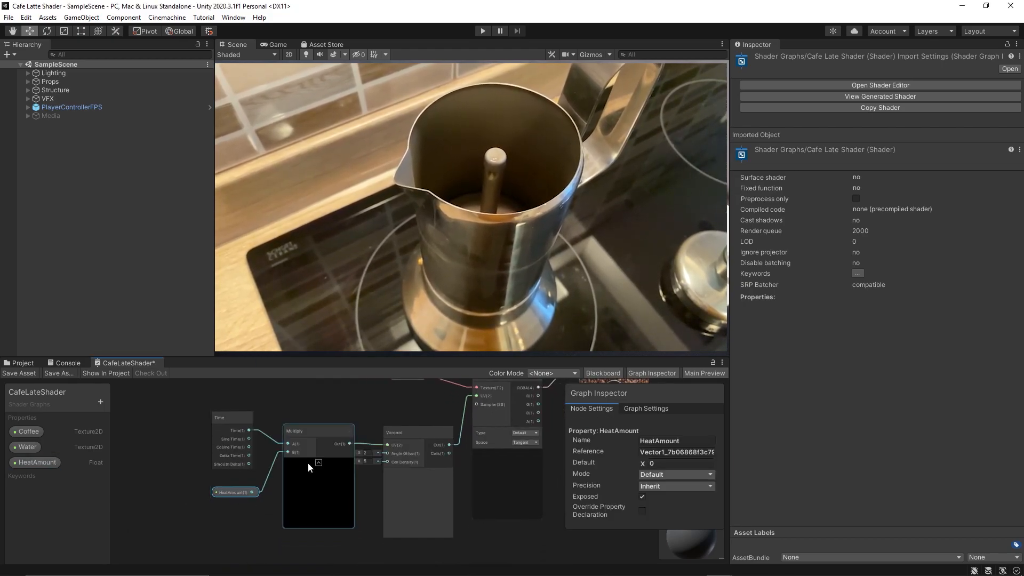
text(2)
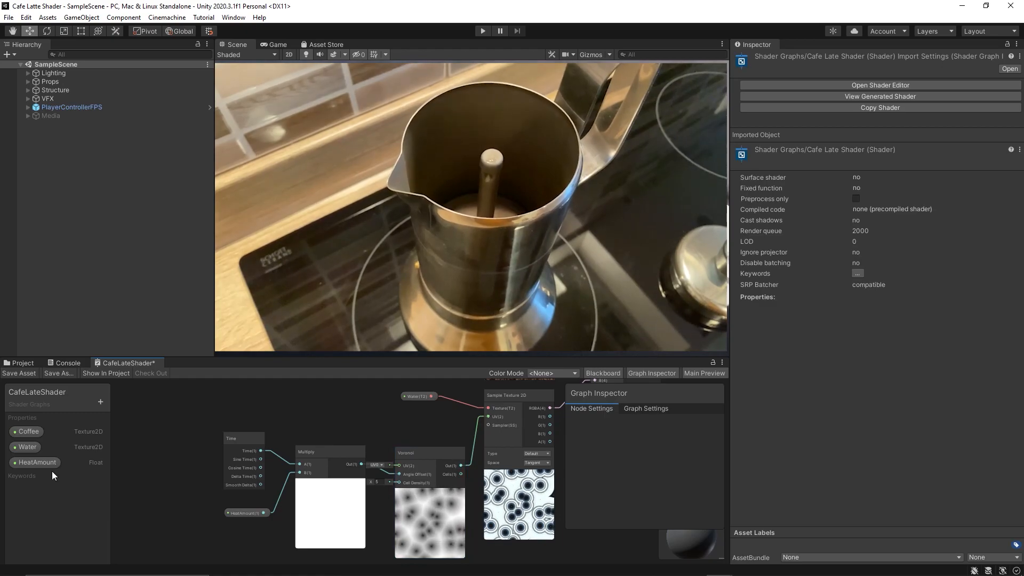
click(38, 462)
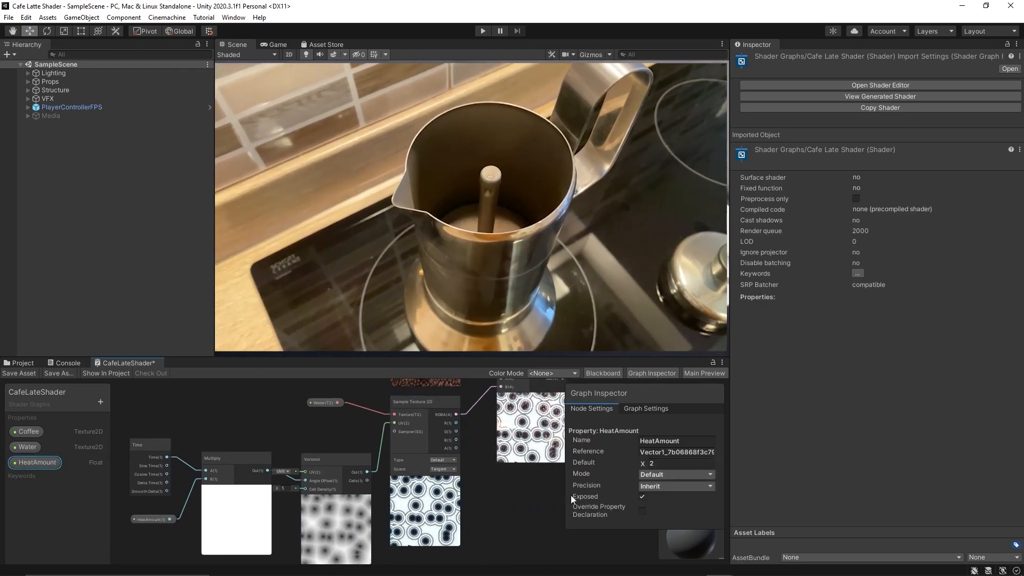
click(676, 464)
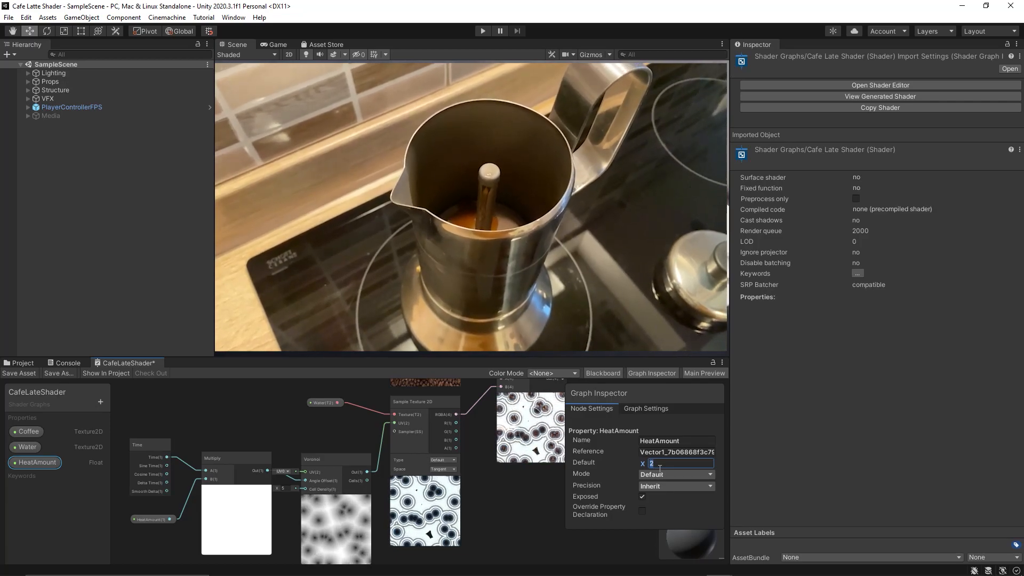
text(5)
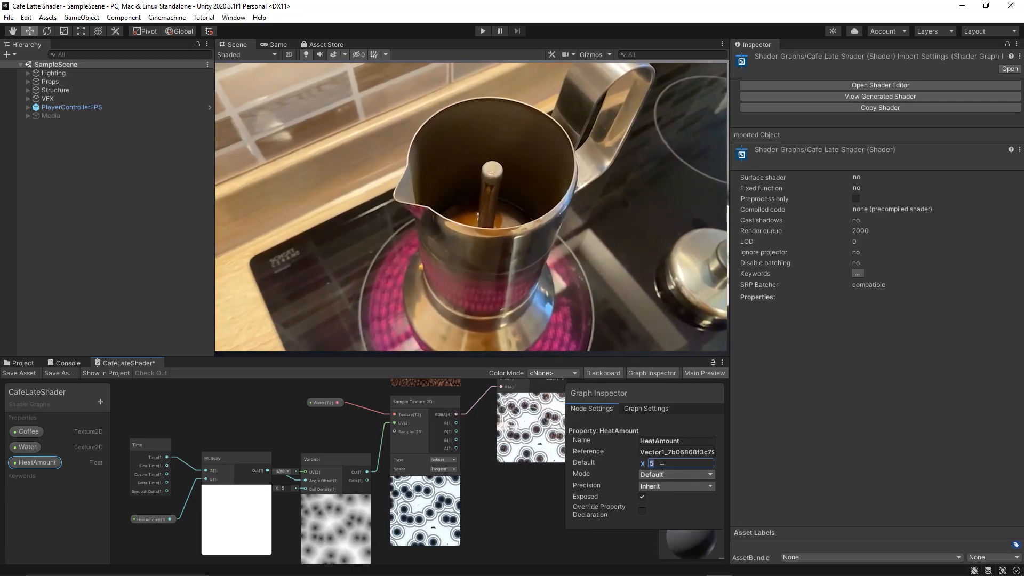
text(10)
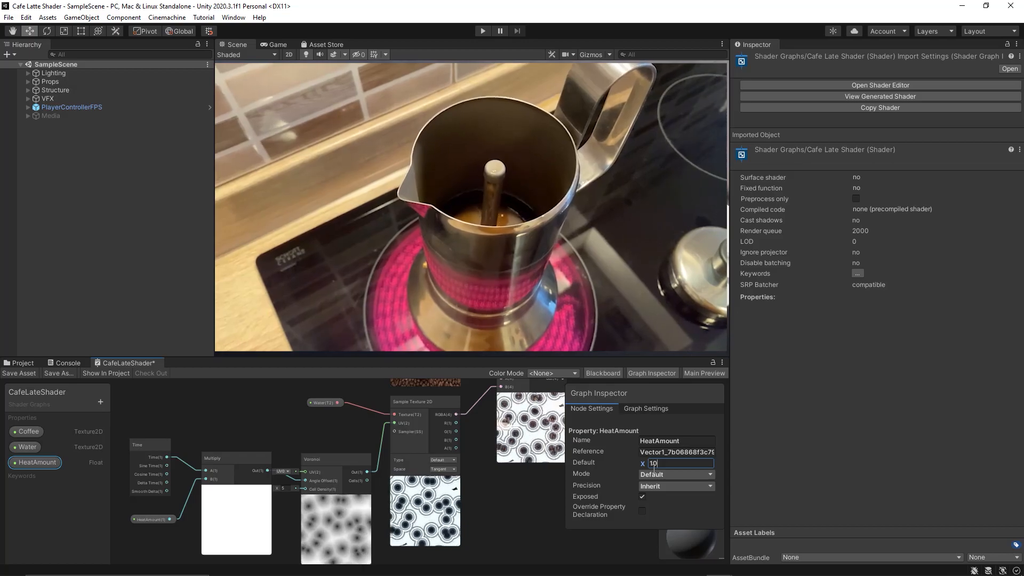
text(51)
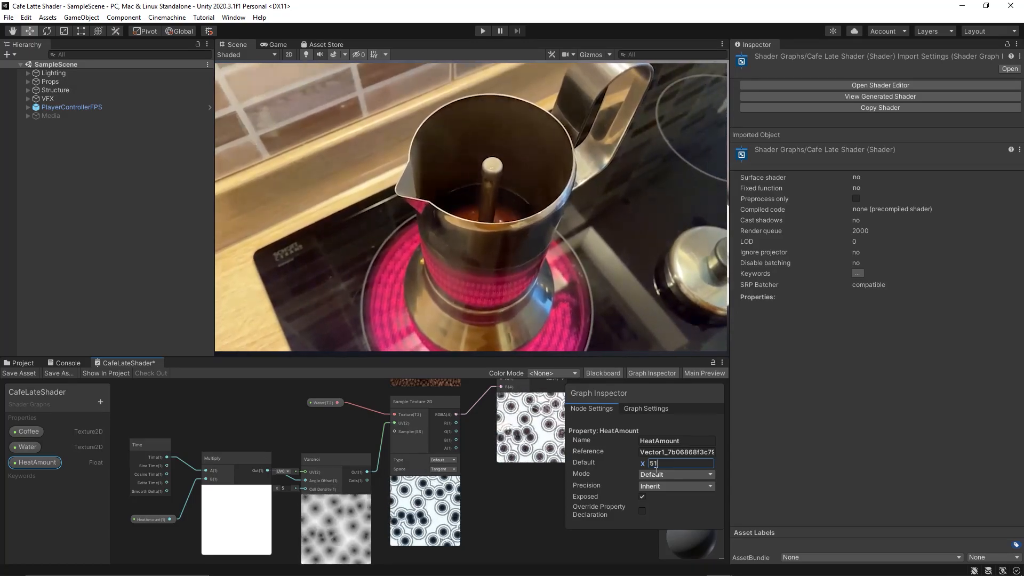
text(20)
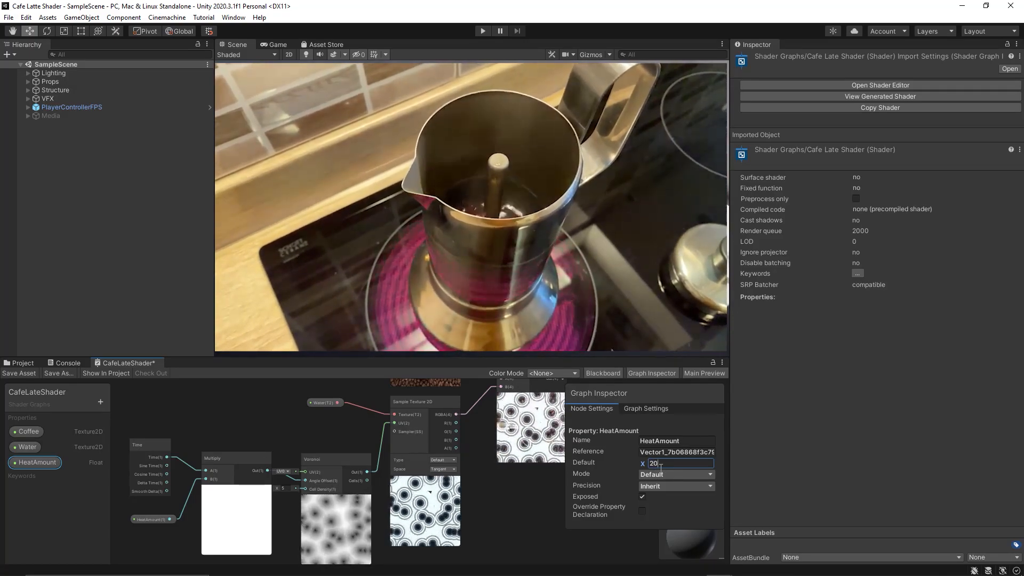
text(30)
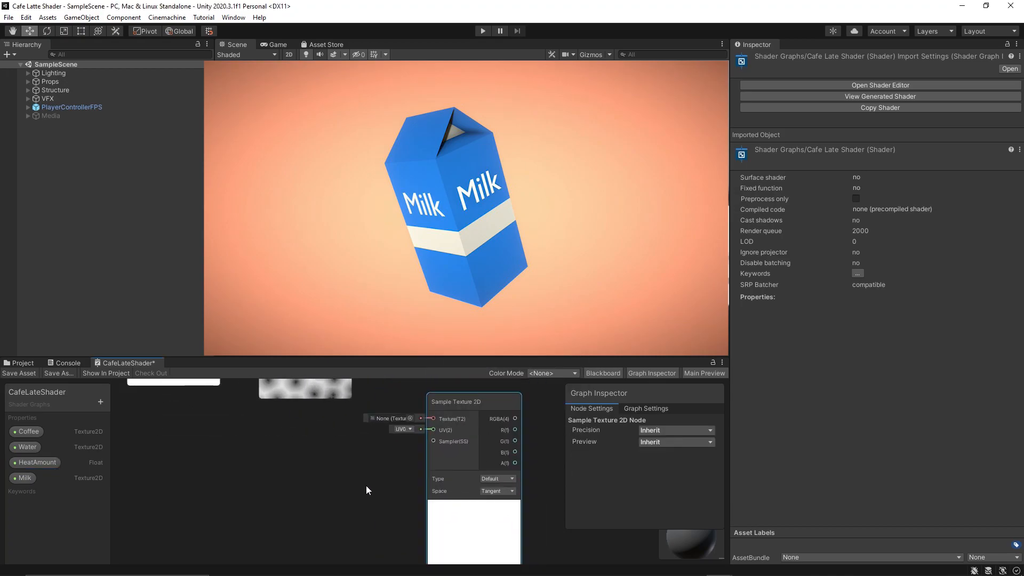
Drag the Milk property into the graph and give it a milk splash texture.
click(27, 478)
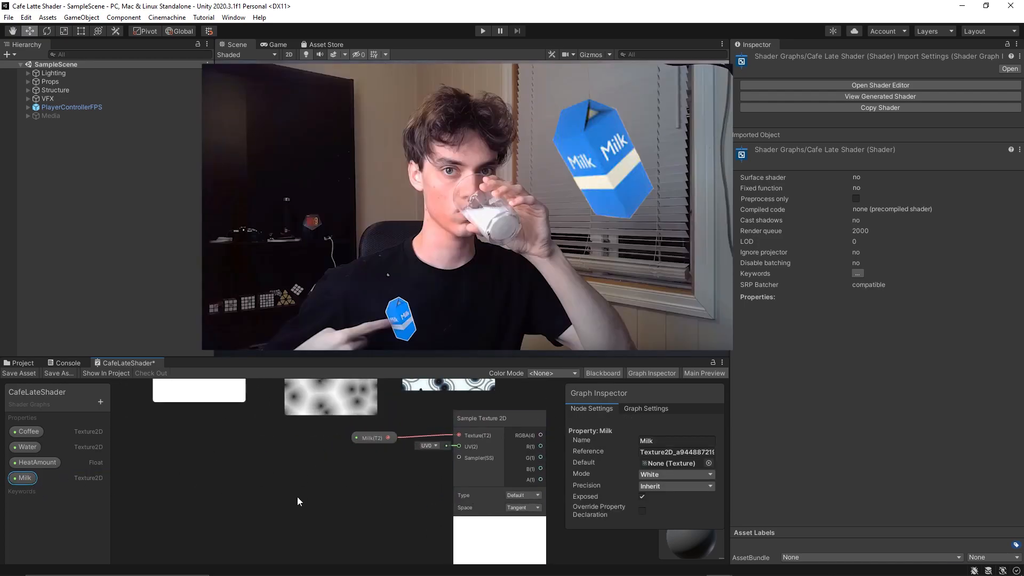
click(710, 464)
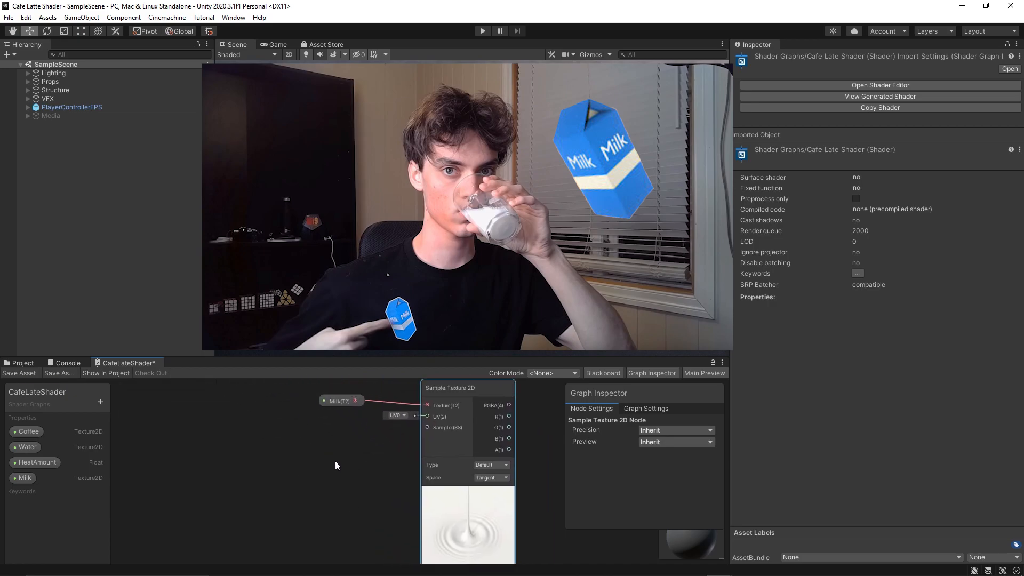
mouse_move(372, 500)
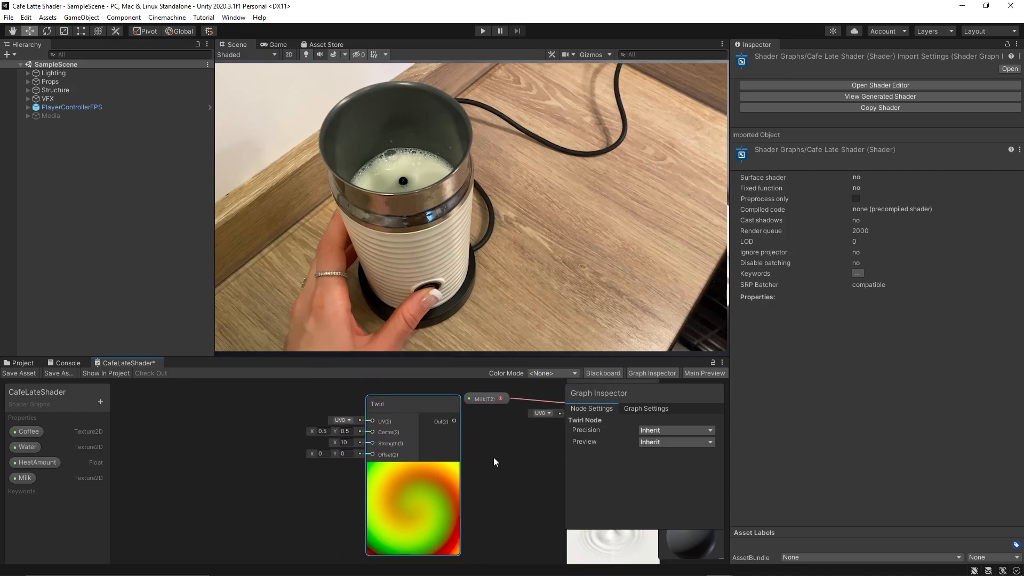
Add a Twirl node whose Strength is Time multiplied by a SwirlSpeed float.
right_click(494, 461)
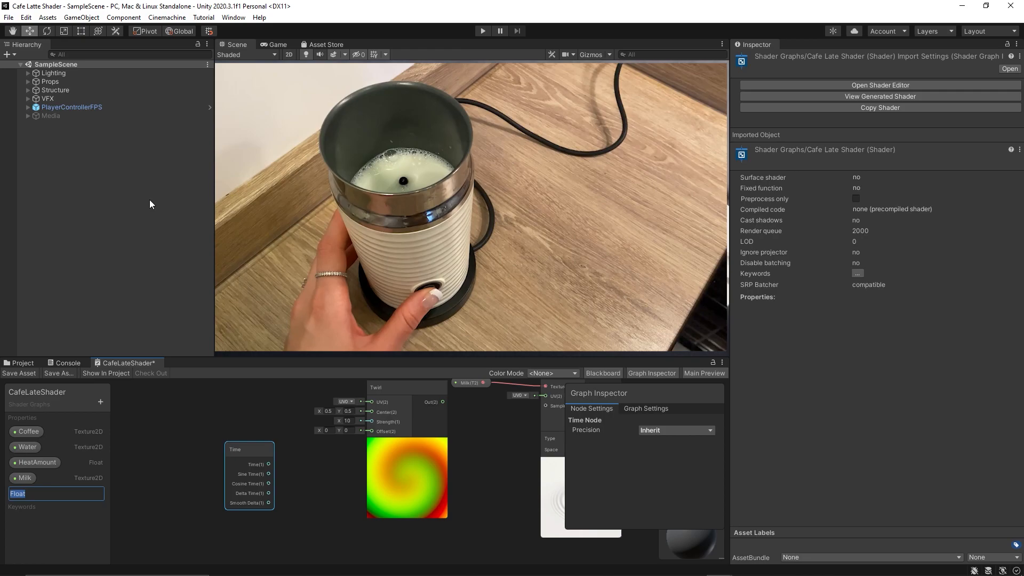
text(SwirlSpeed)
text(5)
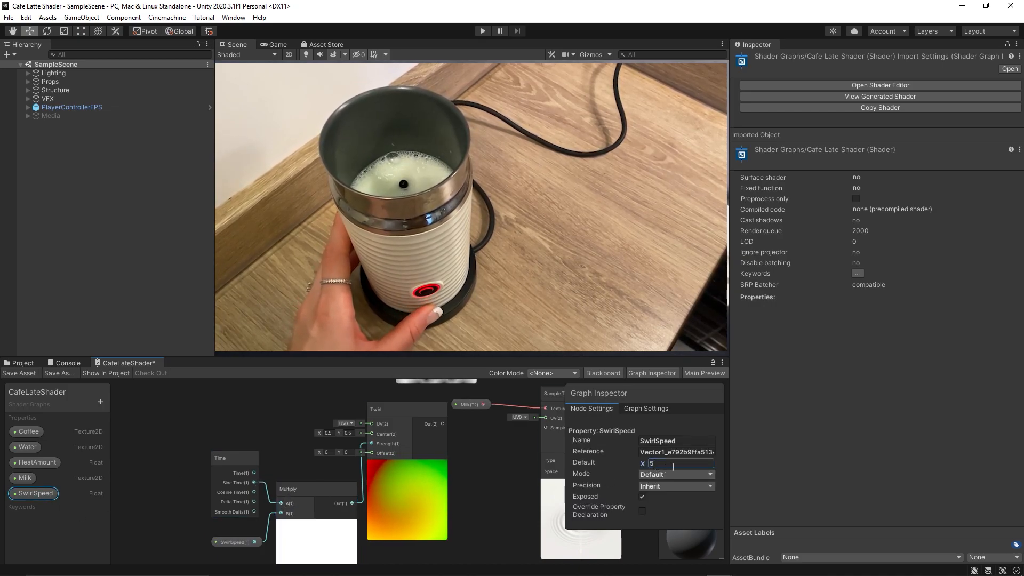
text(0)
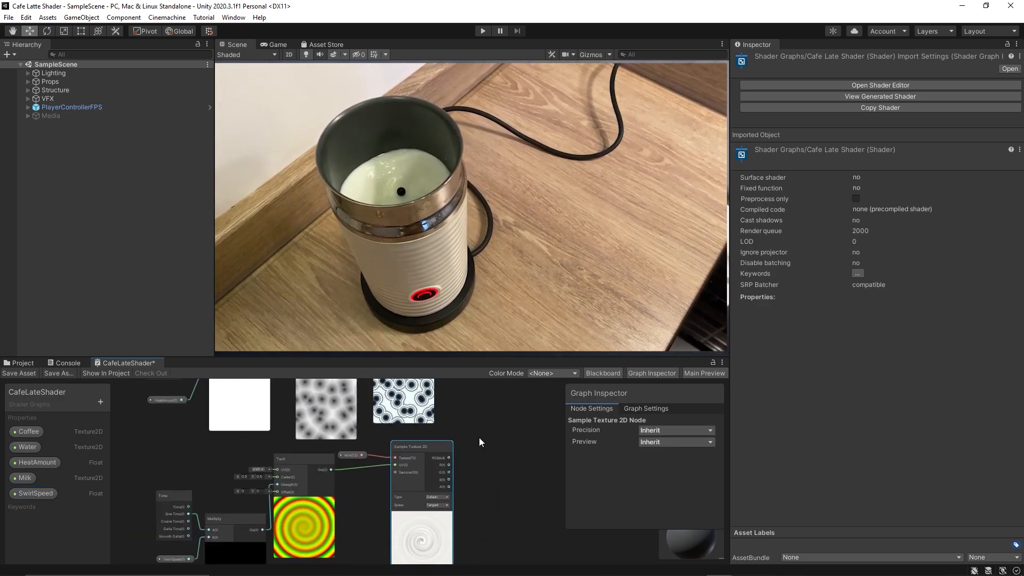
Feed the twirled milk sample into a Blend node over the coffee and change its Mode.
right_click(480, 442)
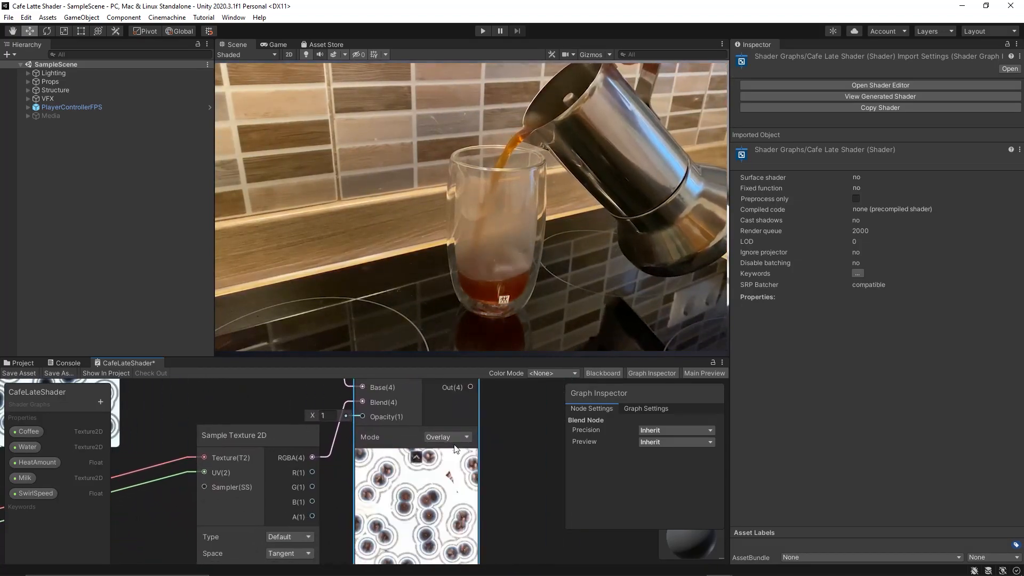
click(447, 436)
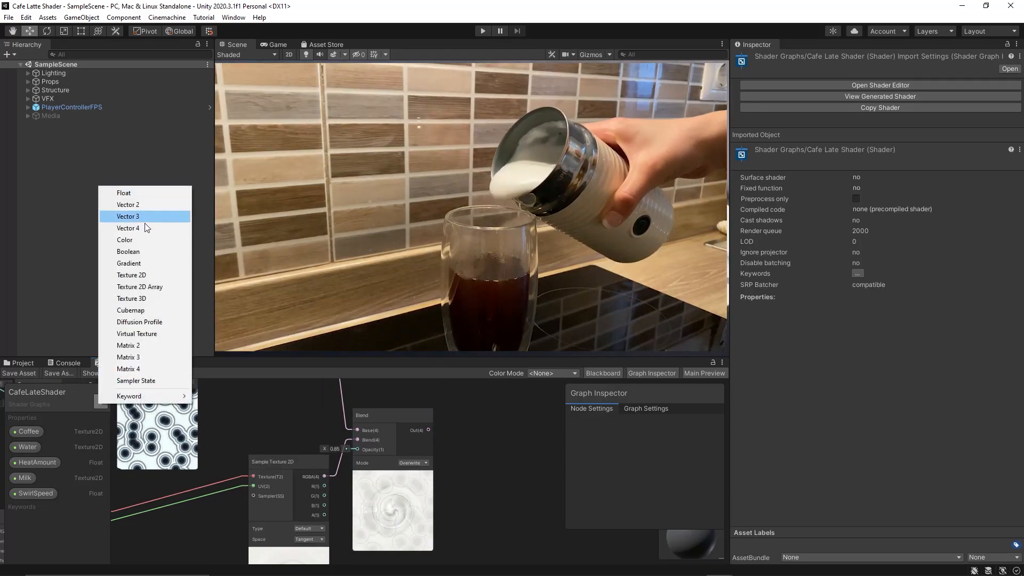
Multiply the Blend output by a new LatteColor colour property set to golden tan D9A435.
click(125, 239)
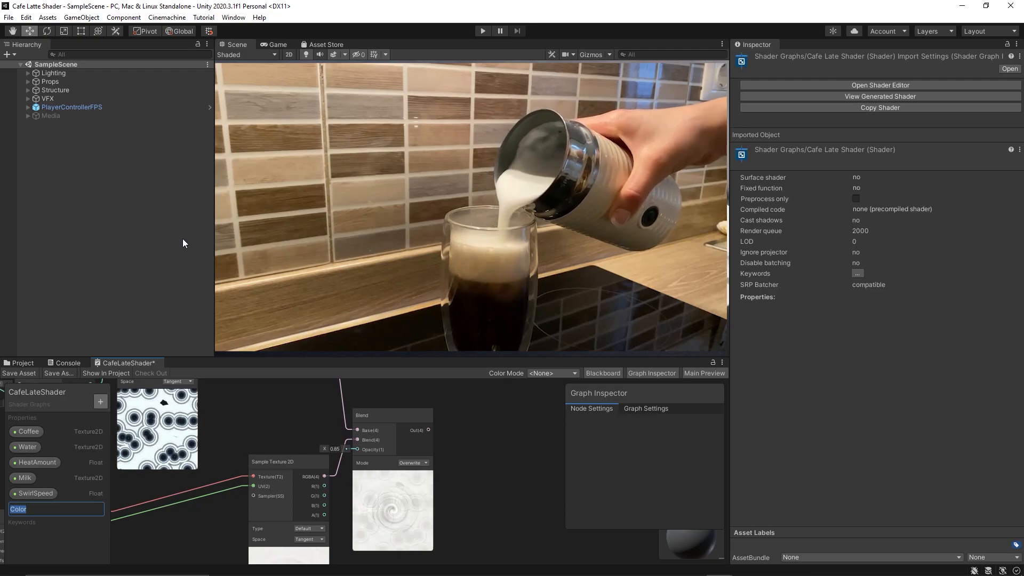
text(LatteColo)
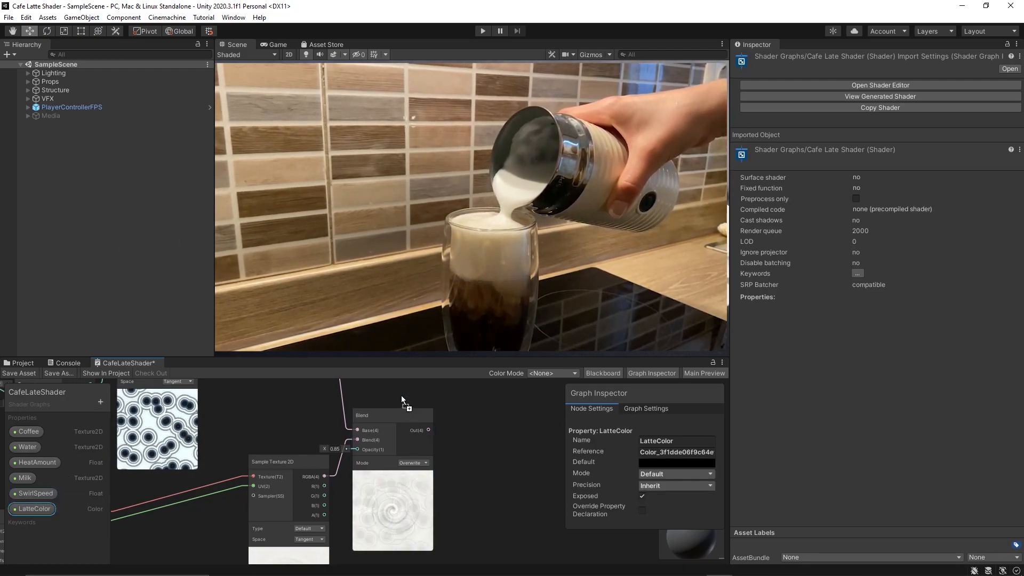
right_click(387, 387)
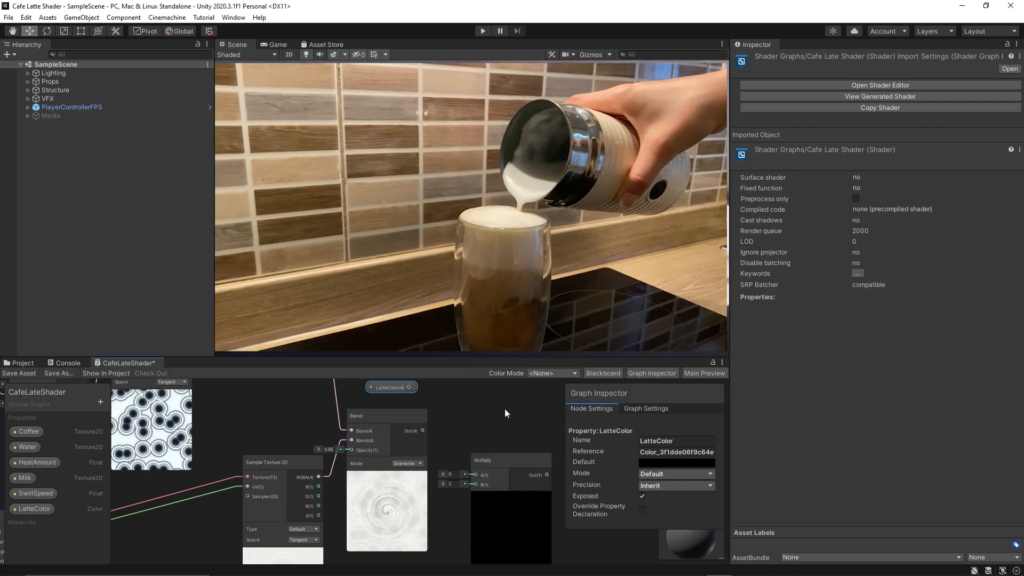
click(493, 454)
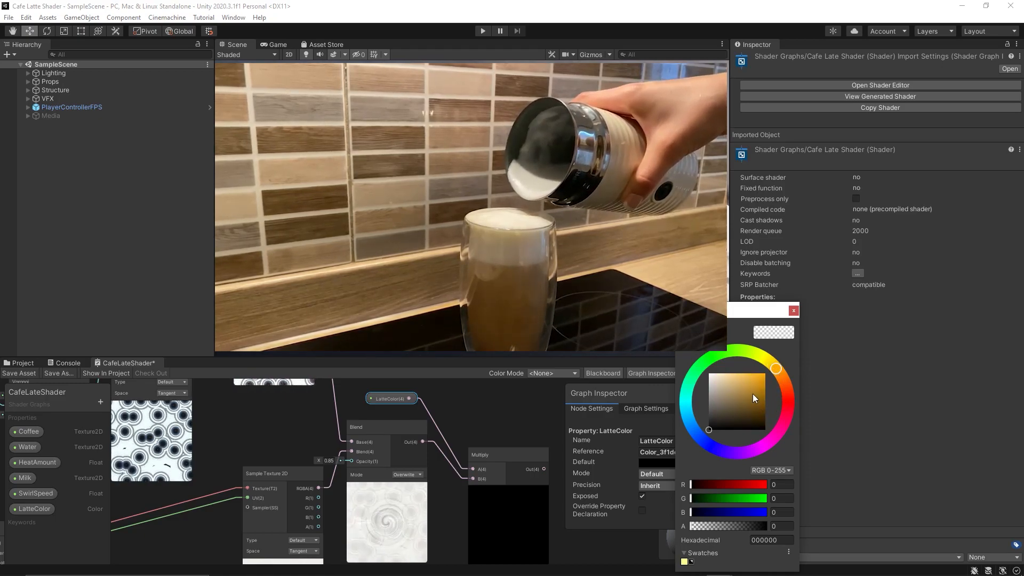
click(753, 385)
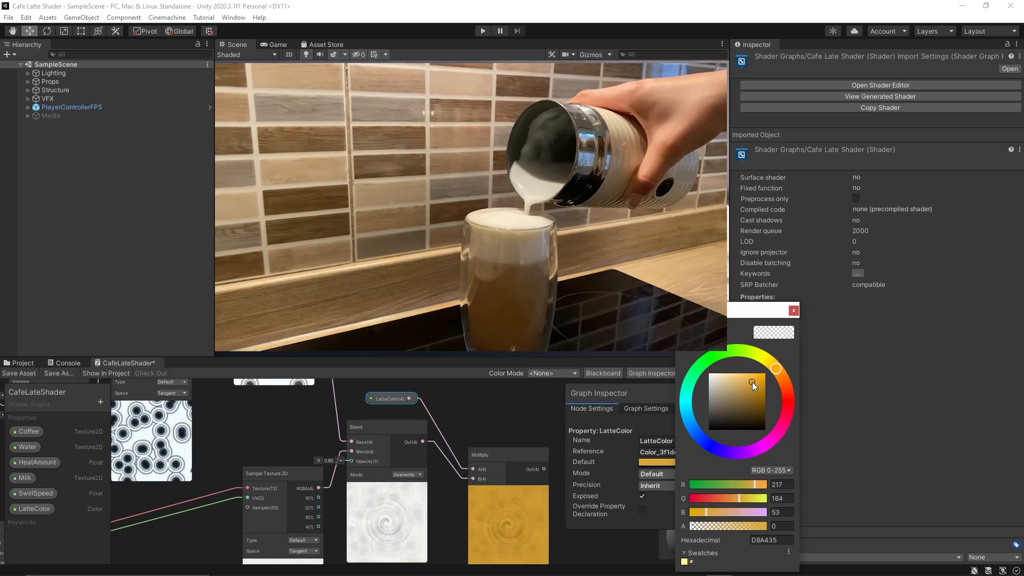
drag(751, 384, 776, 372)
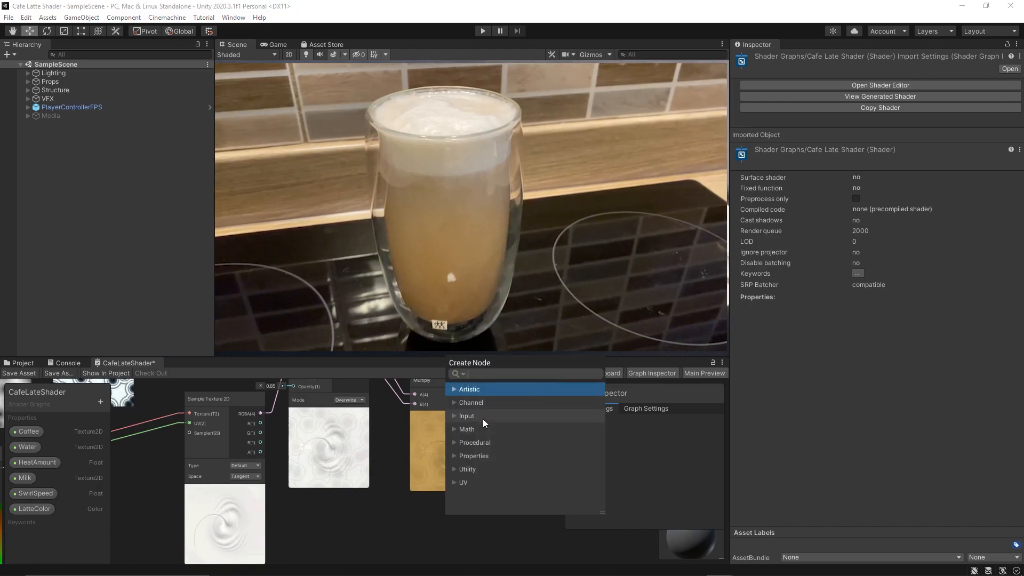
Add a Rectangle node fed by Tiling And Offset, with Height 0.26 and reduced Tiling Y.
text(rectangle)
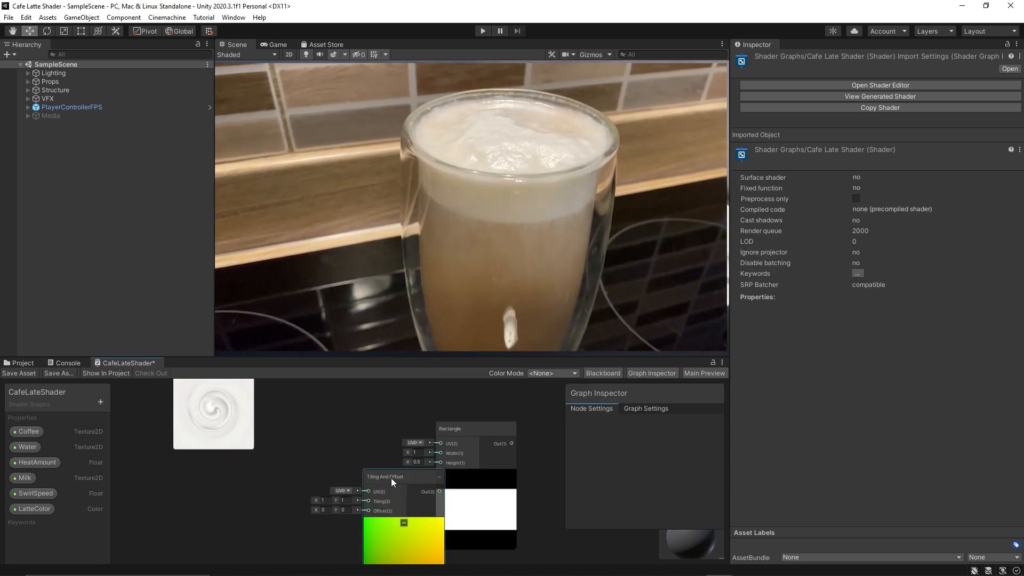
click(386, 477)
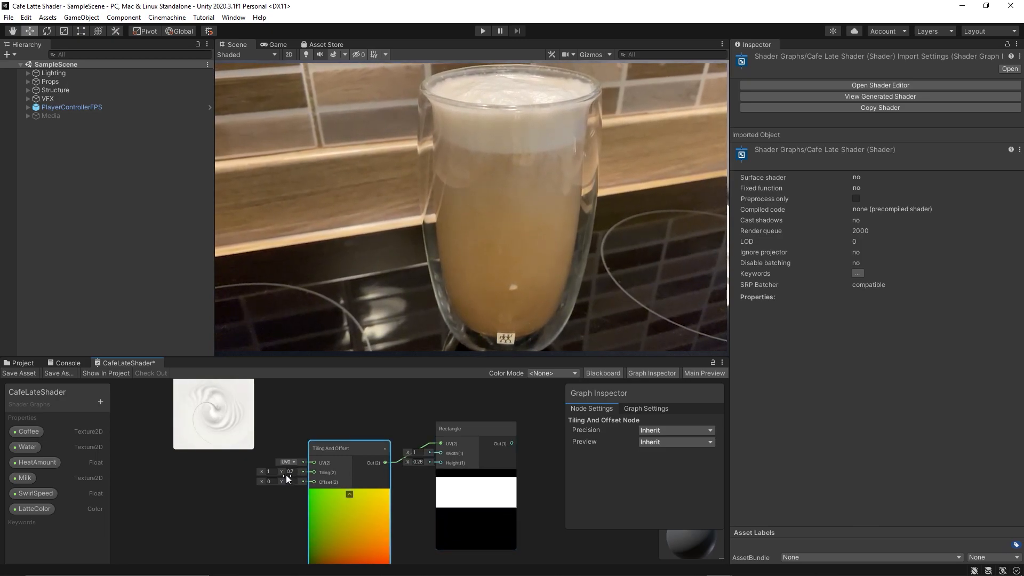
drag(289, 471, 279, 474)
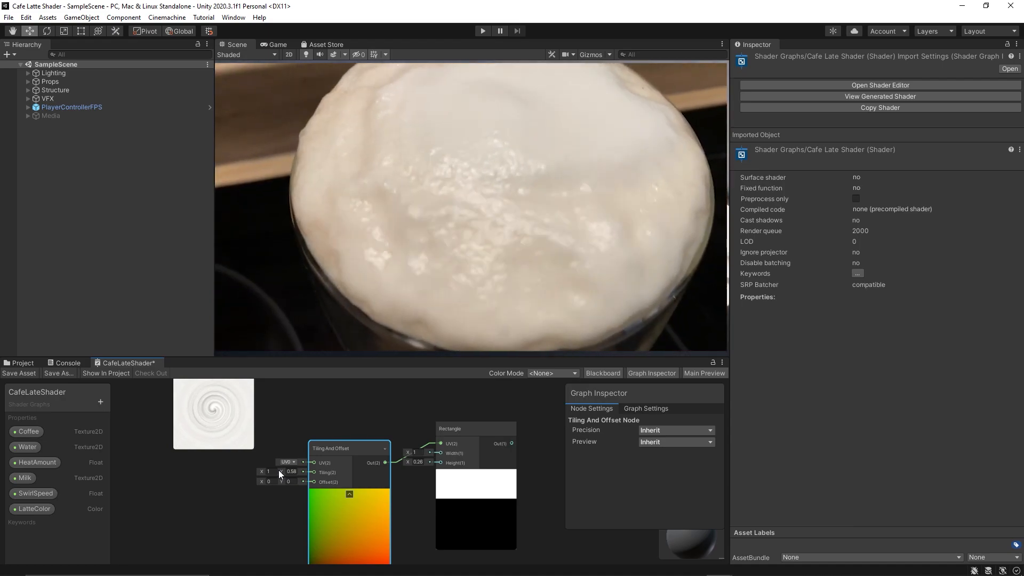